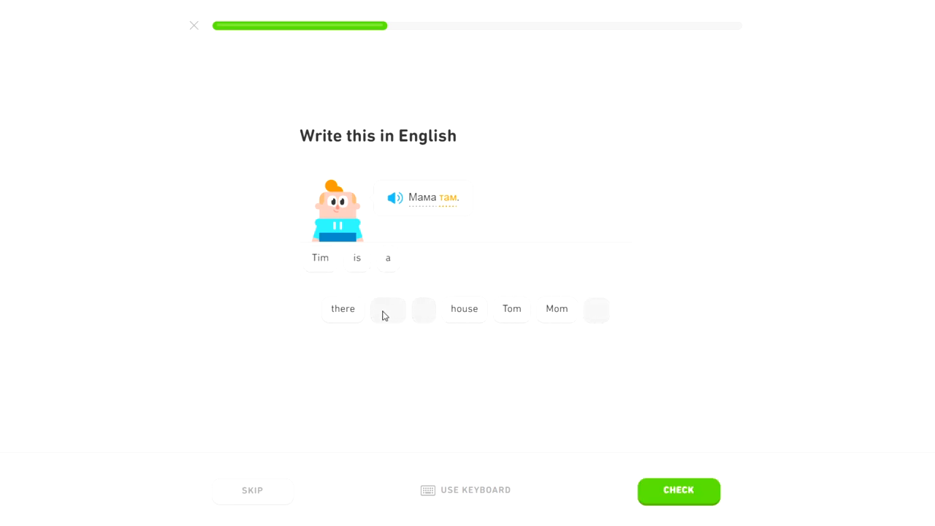
Build the answer 'Tim is a Mom' with the Mom tile and check it
{"action": "left_click", "coordinate": [557, 308]}
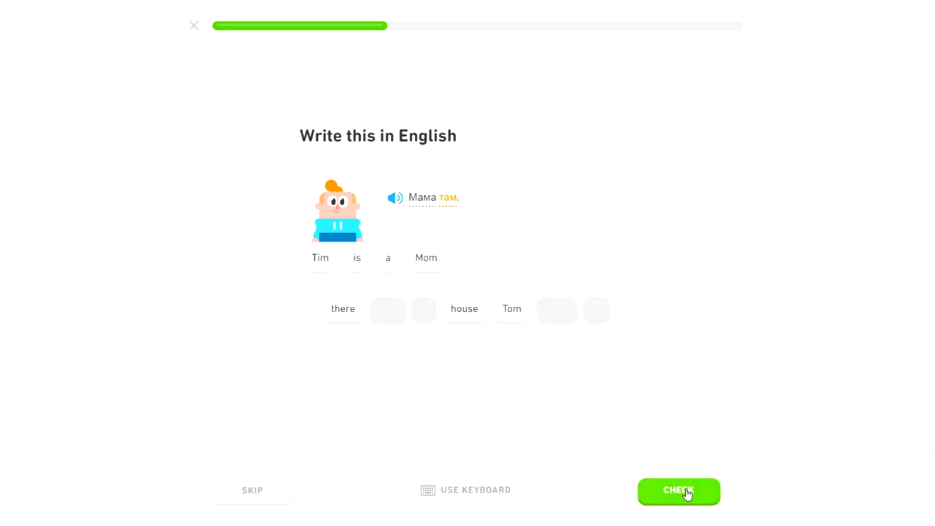
{"action": "left_click", "coordinate": [607, 21]}
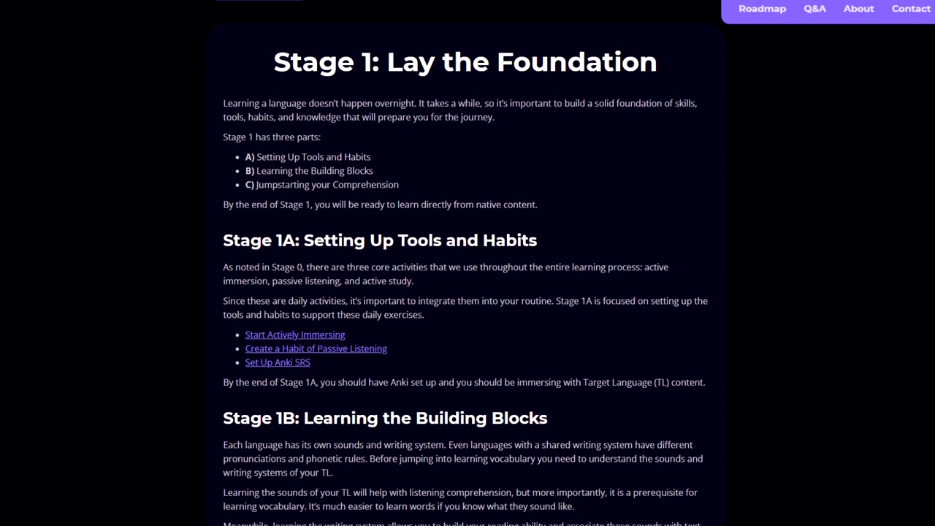
{"action": "scroll", "scroll_direction": "down", "scroll_amount": 3}
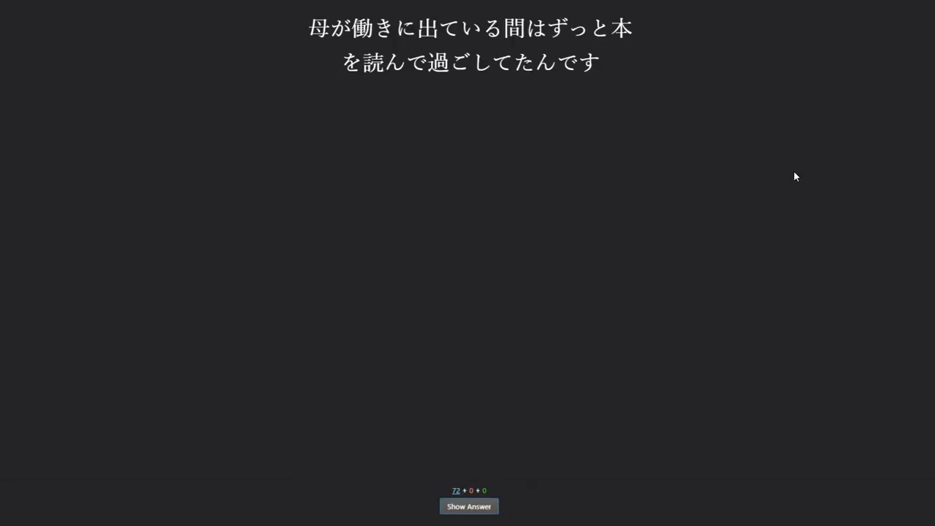
Reveal and rate two Japanese sentence cards as Good
{"action": "left_click", "coordinate": [468, 505]}
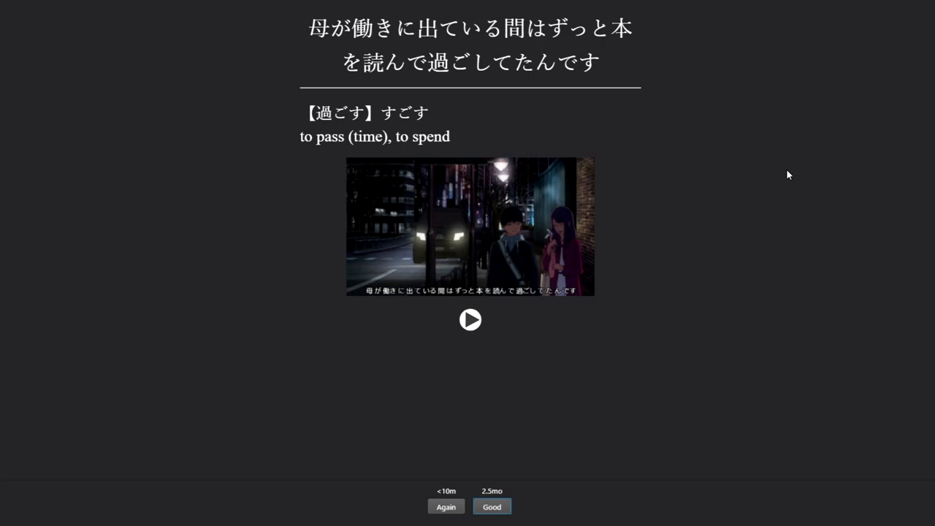
{"action": "left_click", "coordinate": [491, 505]}
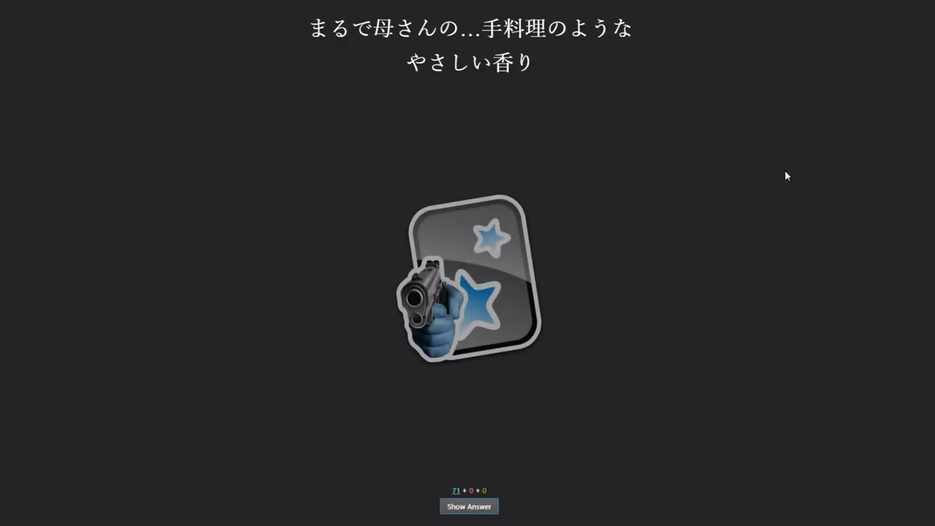
{"action": "left_click", "coordinate": [468, 505]}
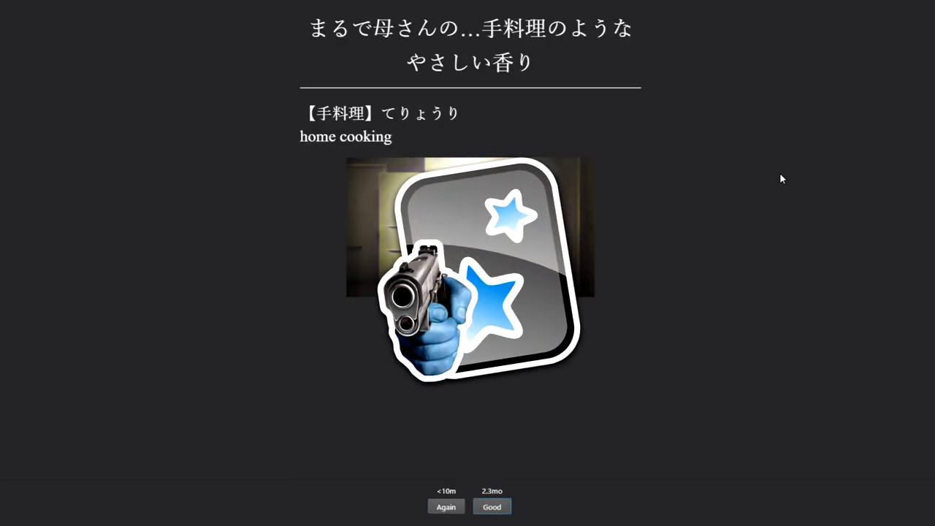
{"action": "left_click", "coordinate": [490, 505]}
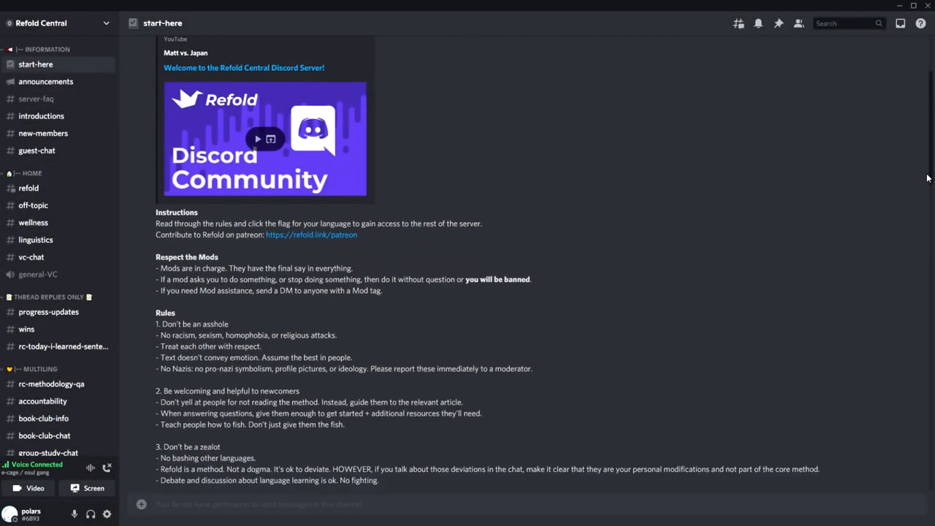
Show the #beginner-questions channel of the Refold 日本語 server
{"action": "scroll", "scroll_direction": "down", "scroll_amount": 3}
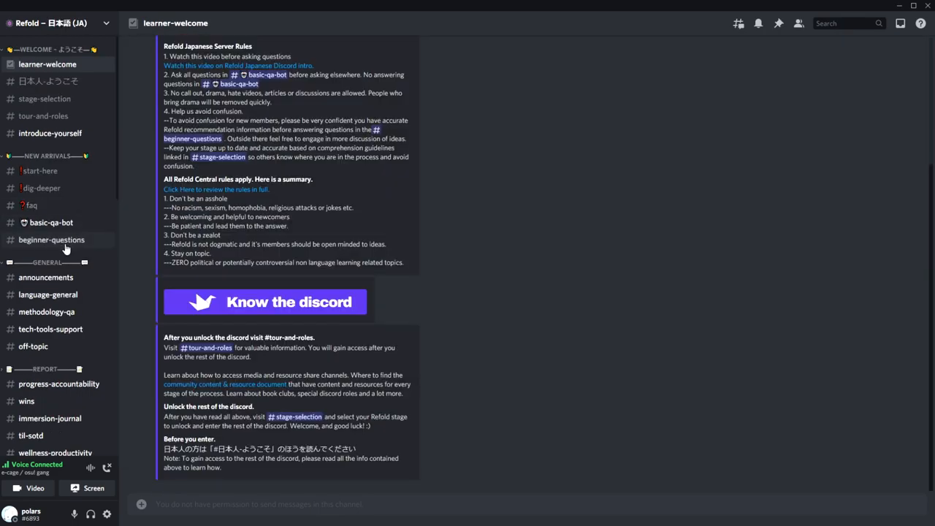
{"action": "left_click", "coordinate": [52, 239]}
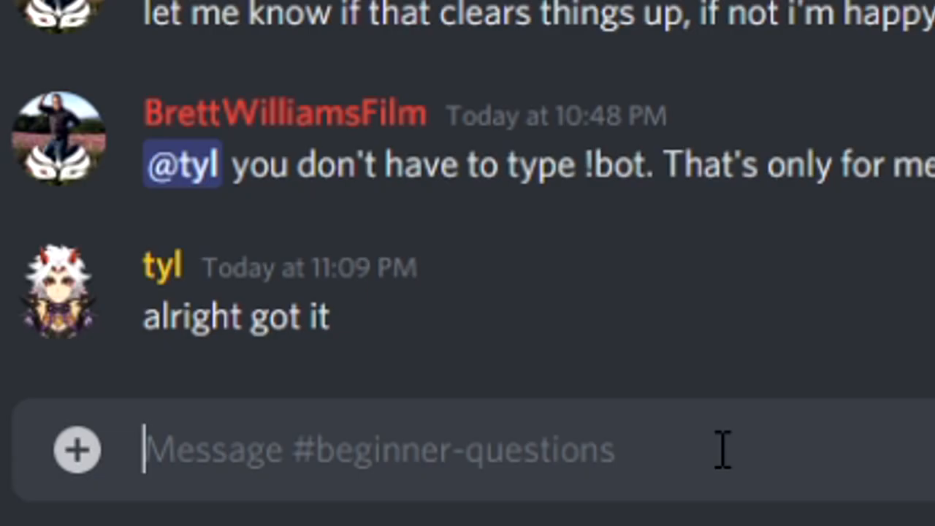